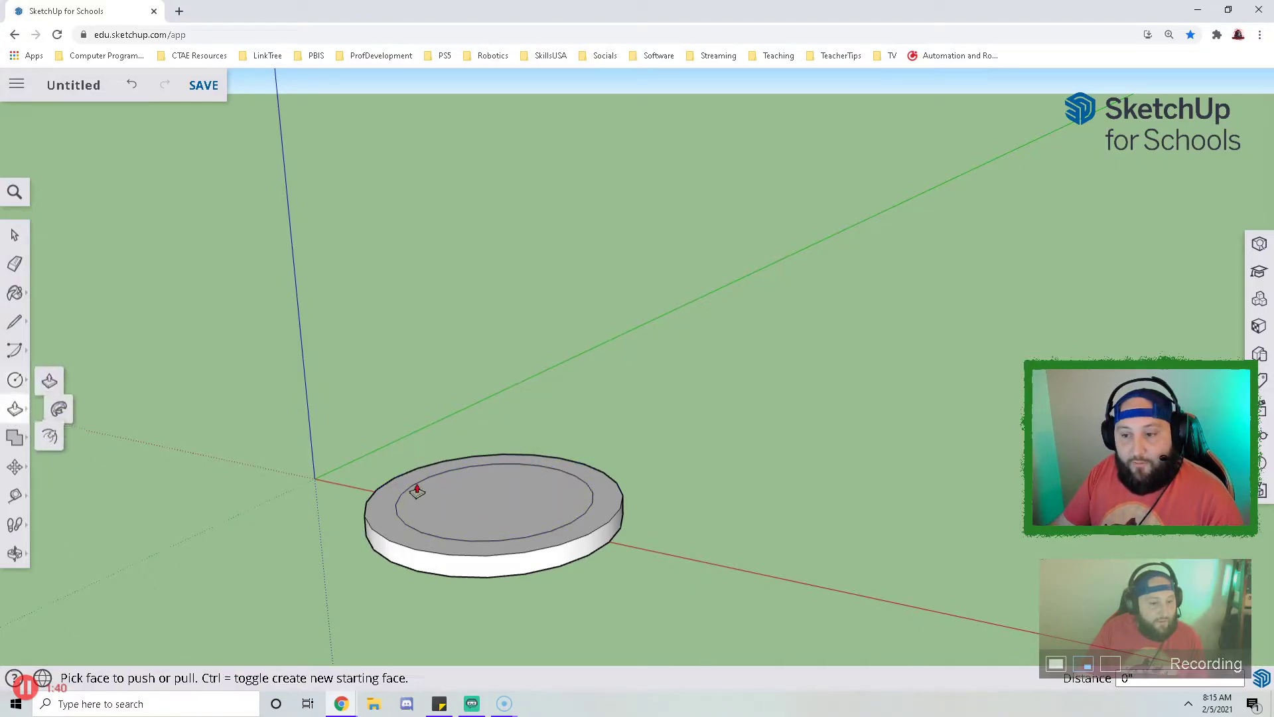
left_click(14, 466)
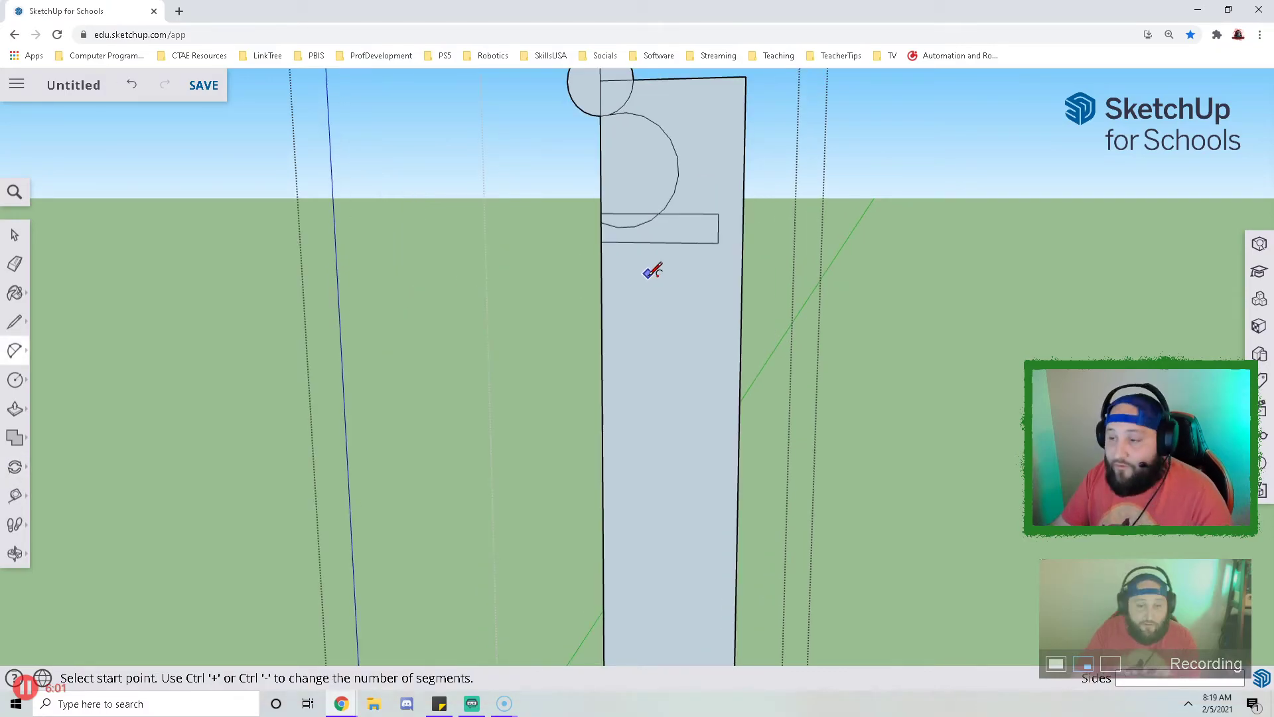
left_click_drag(651, 271, 674, 495)
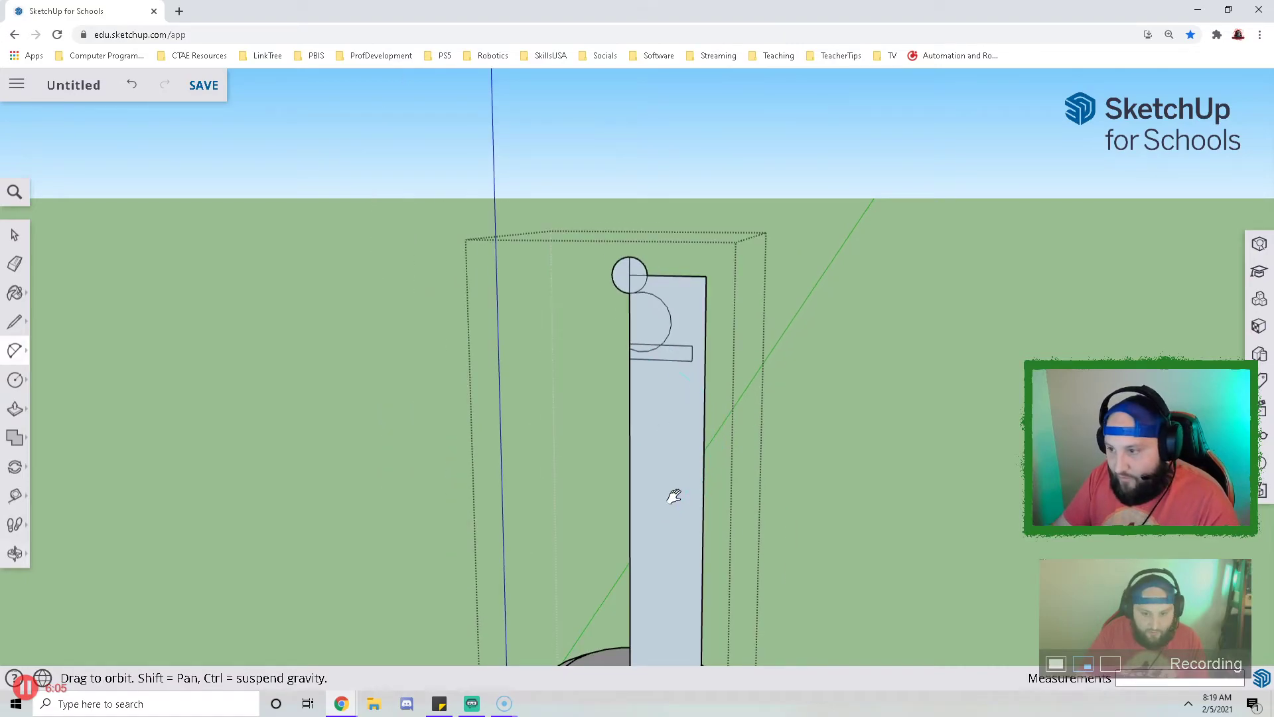